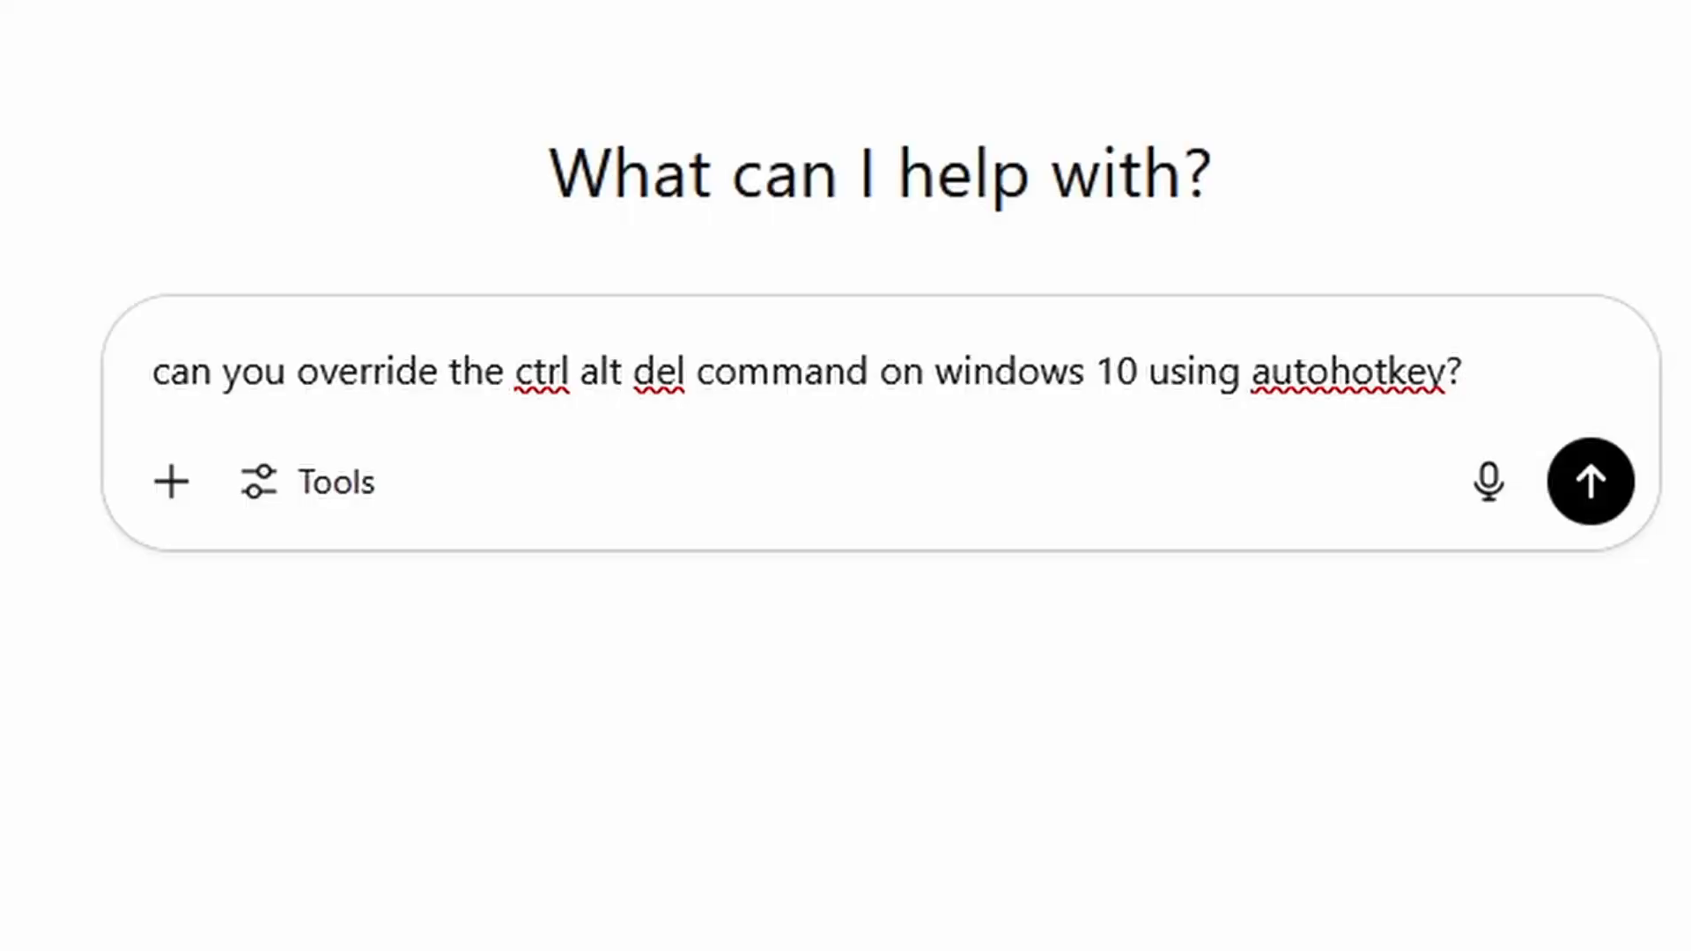
- Send the ChatGPT question about overriding Ctrl+Alt+Del on Windows 10 with AutoHotkey
{"action": "left_click", "coordinate": [1588, 483]}
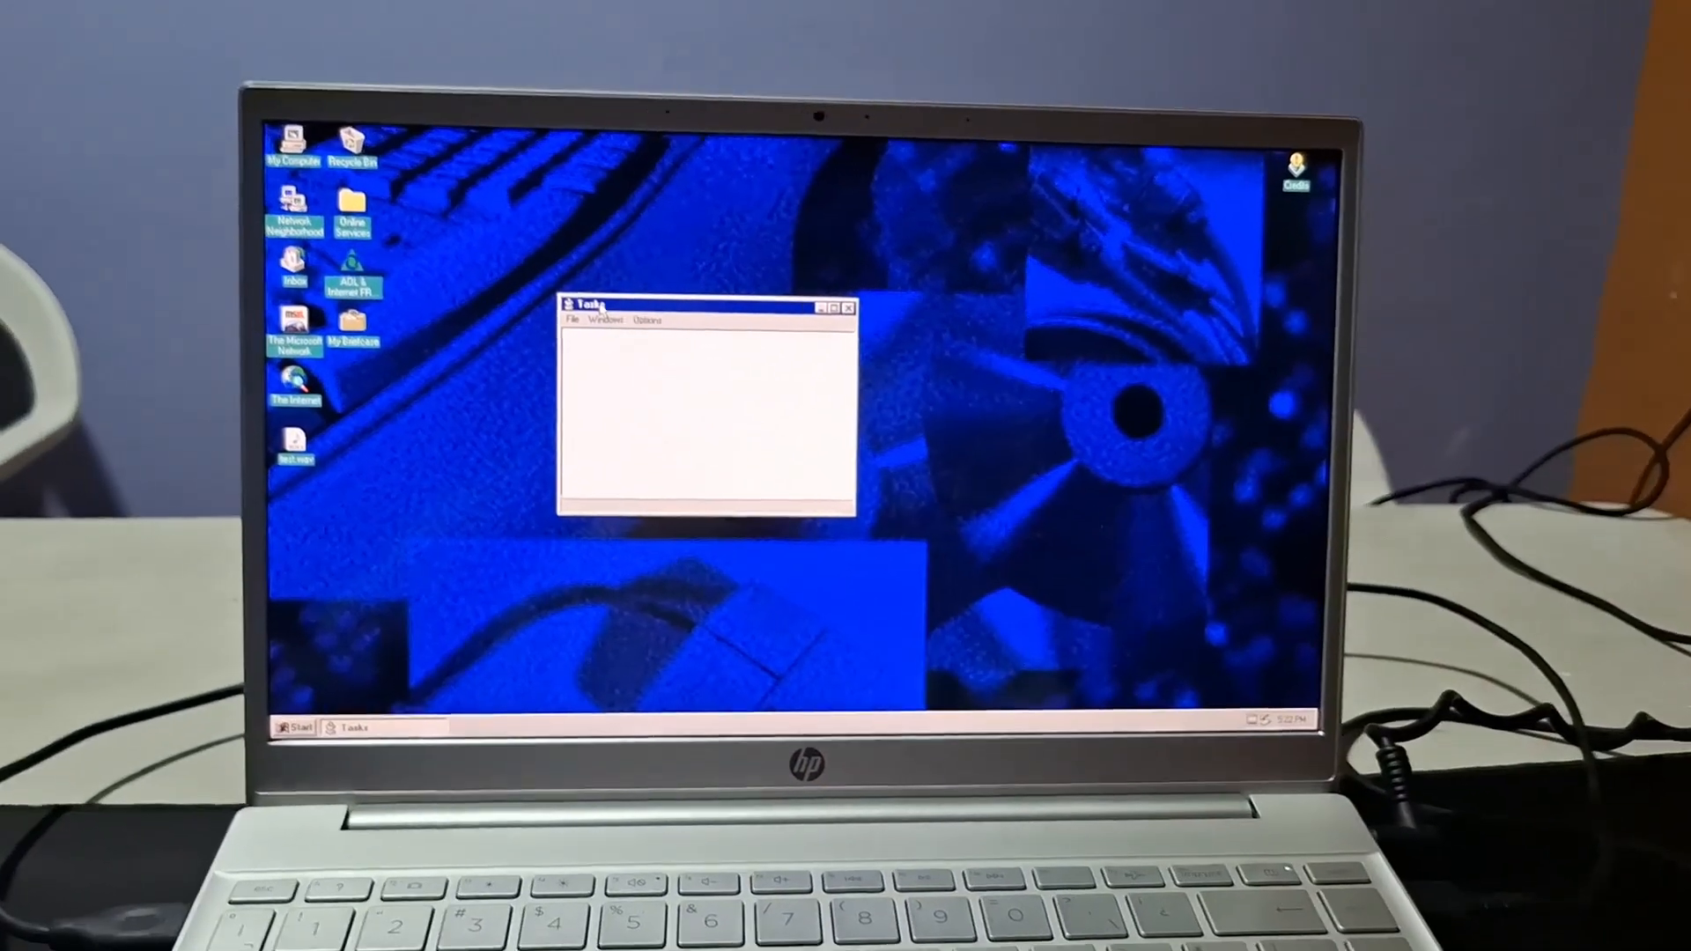
- Bring up the Windows 95-style Tasks window with Ctrl+Alt+Del
{"action": "key", "text": "ctrl+alt+delete"}
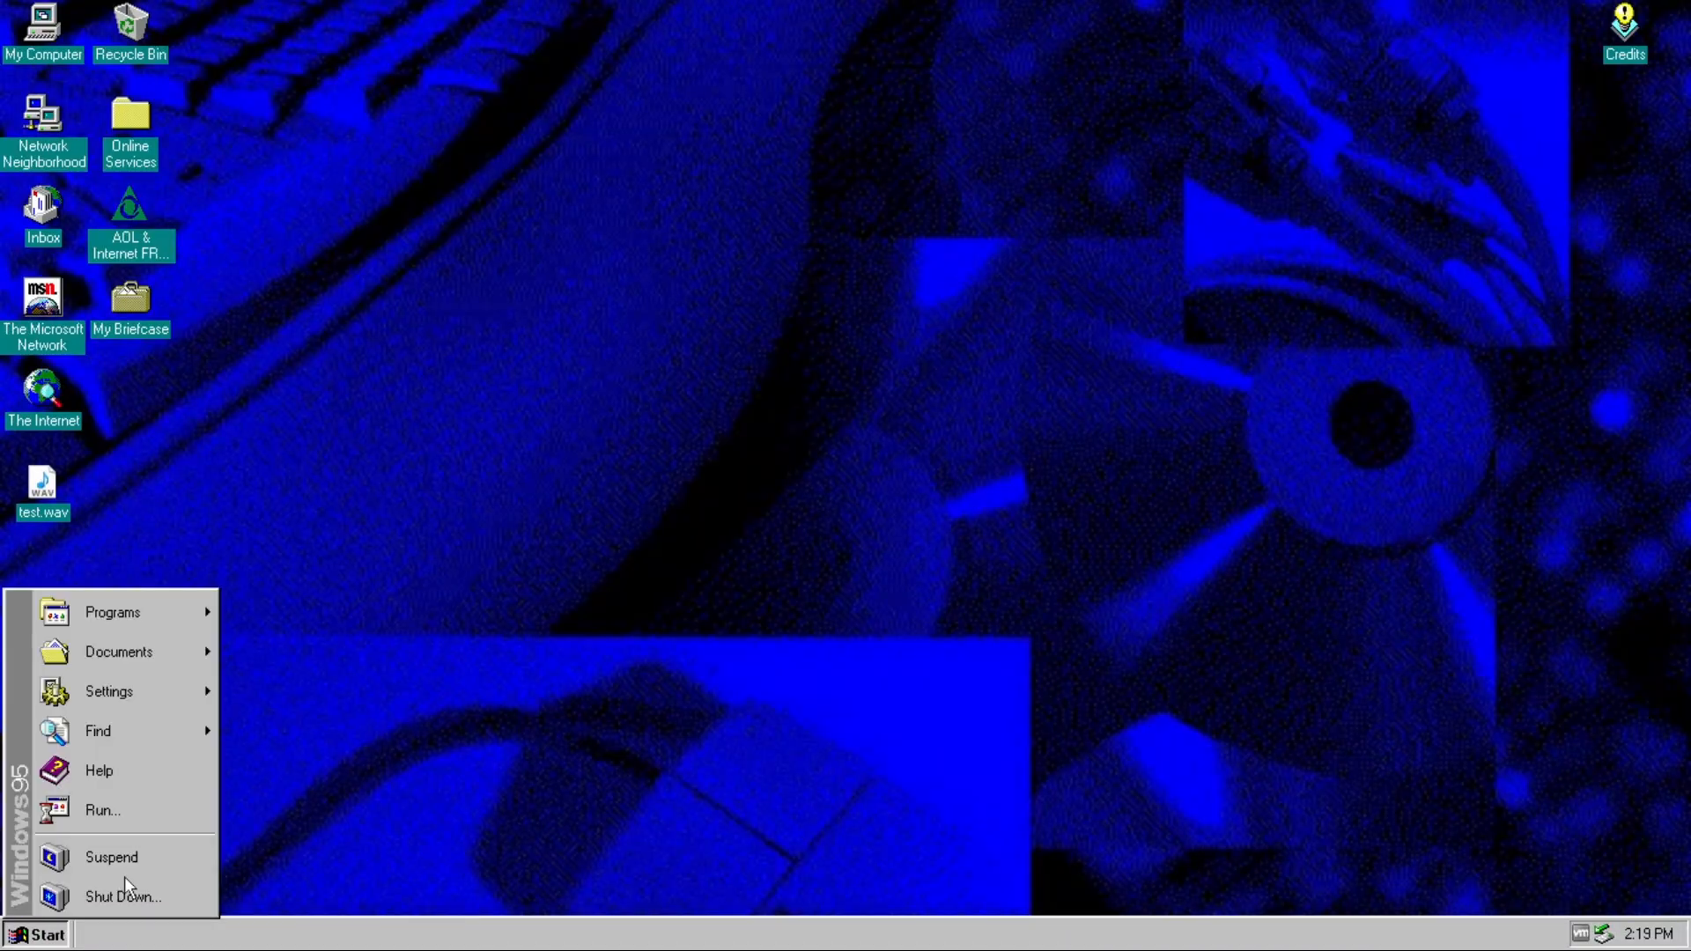
{"action": "left_click", "coordinate": [551, 524]}
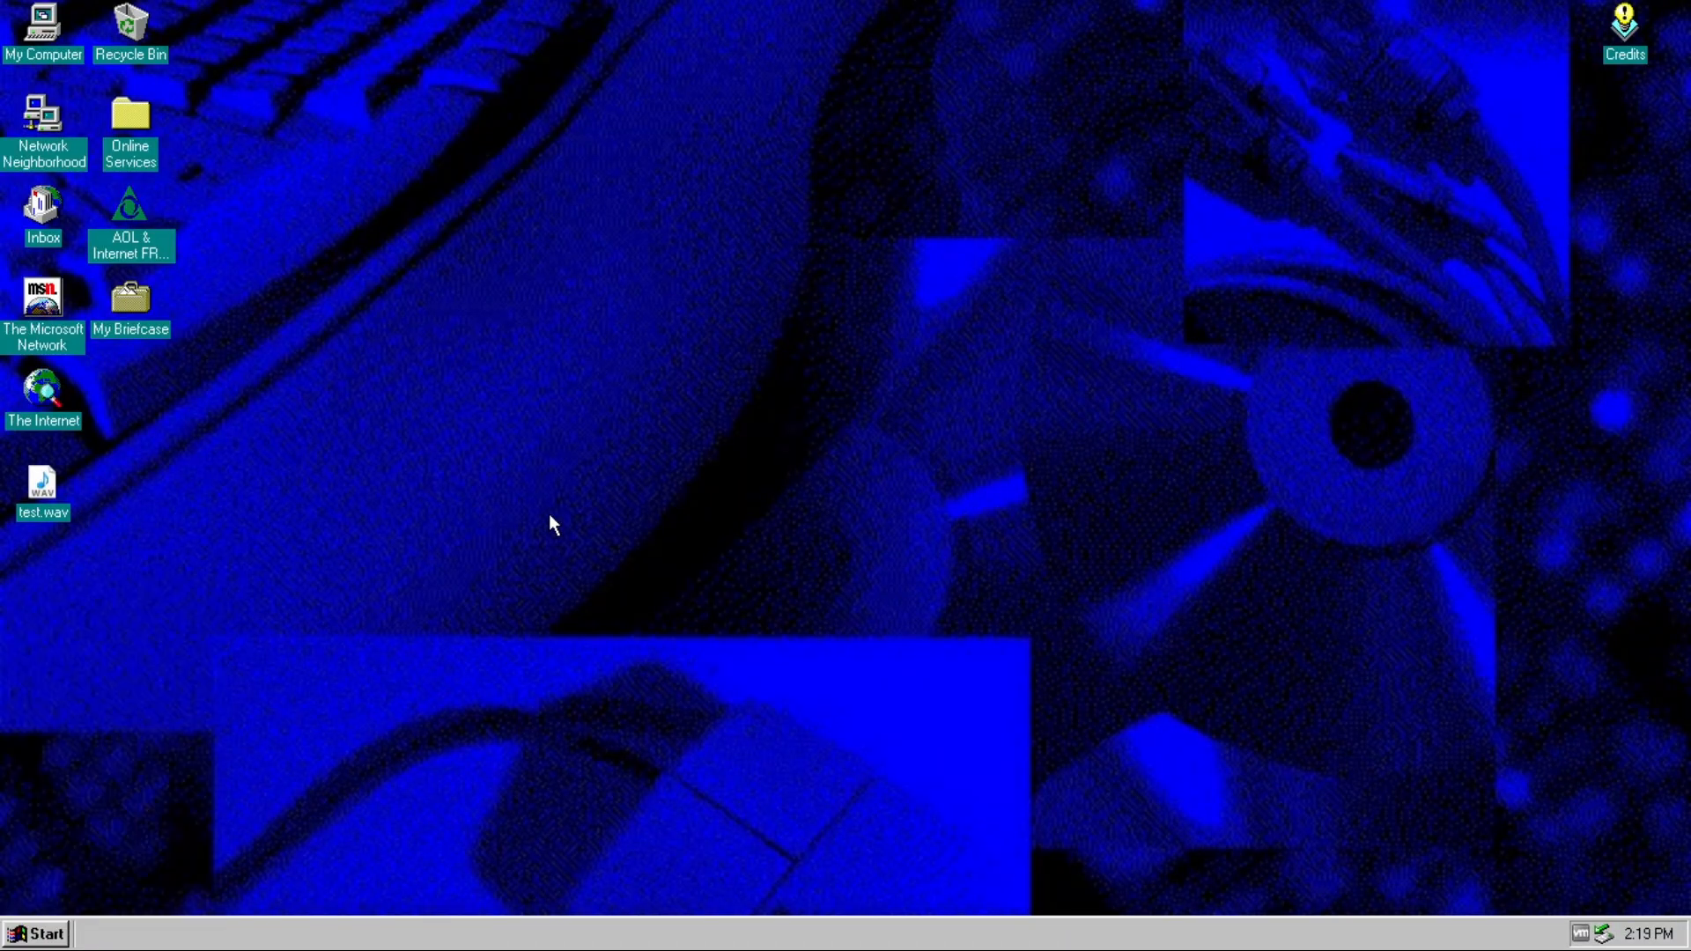
{"action": "mouse_move", "coordinate": [796, 373]}
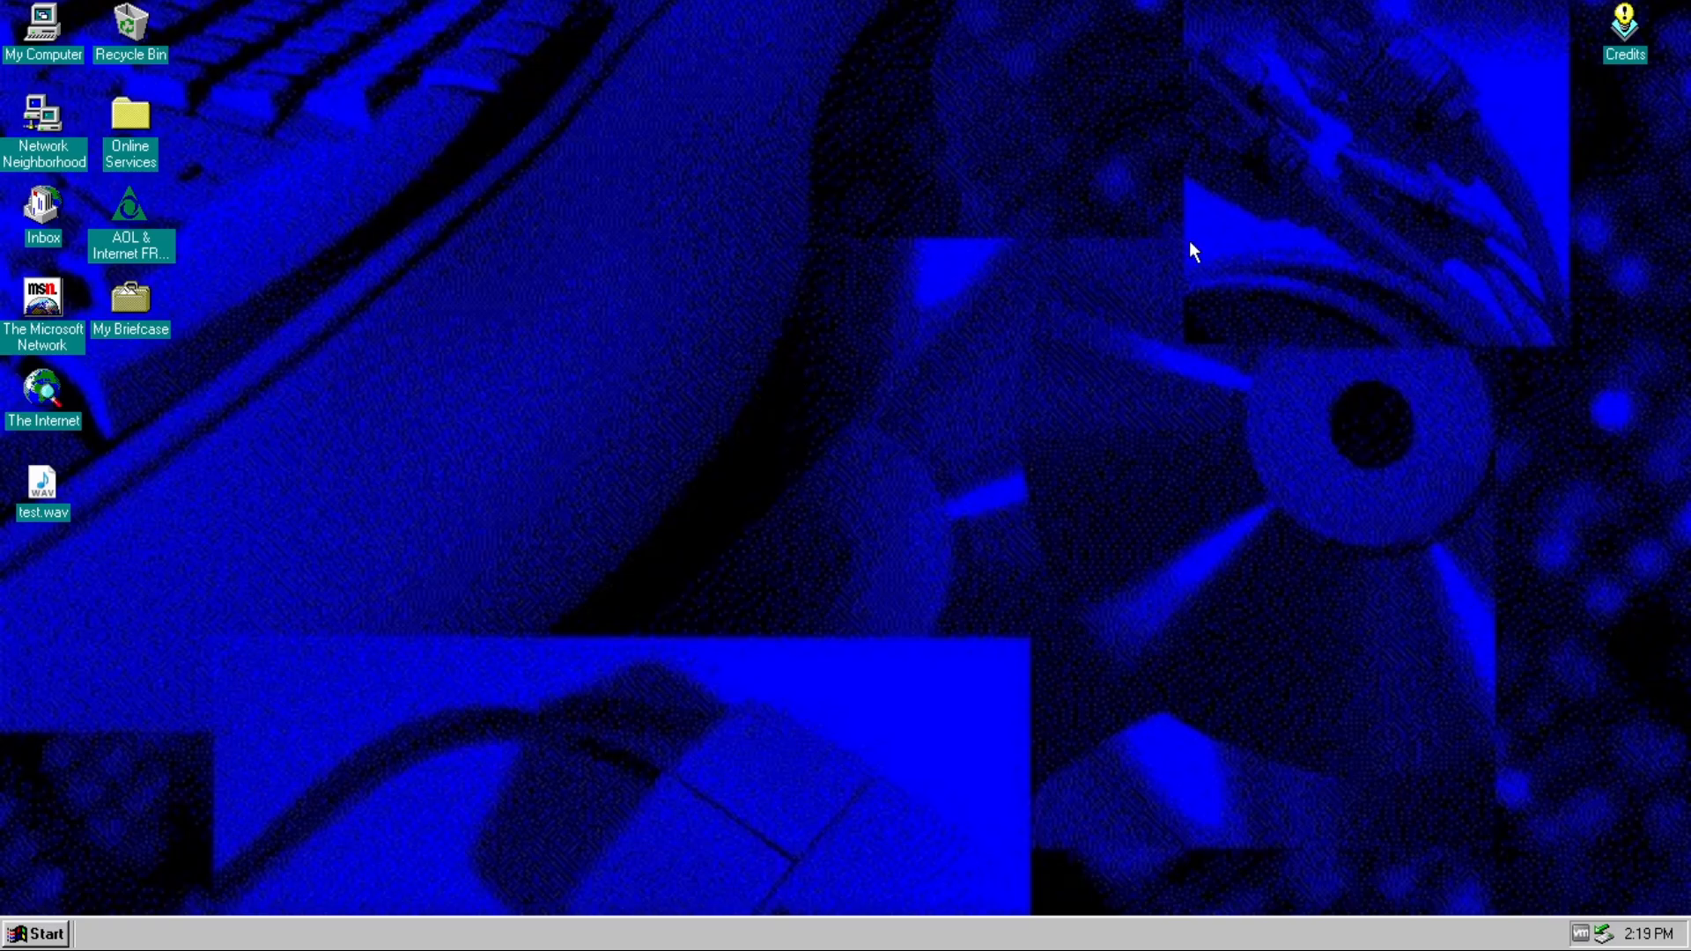
{"action": "mouse_move", "coordinate": [396, 596]}
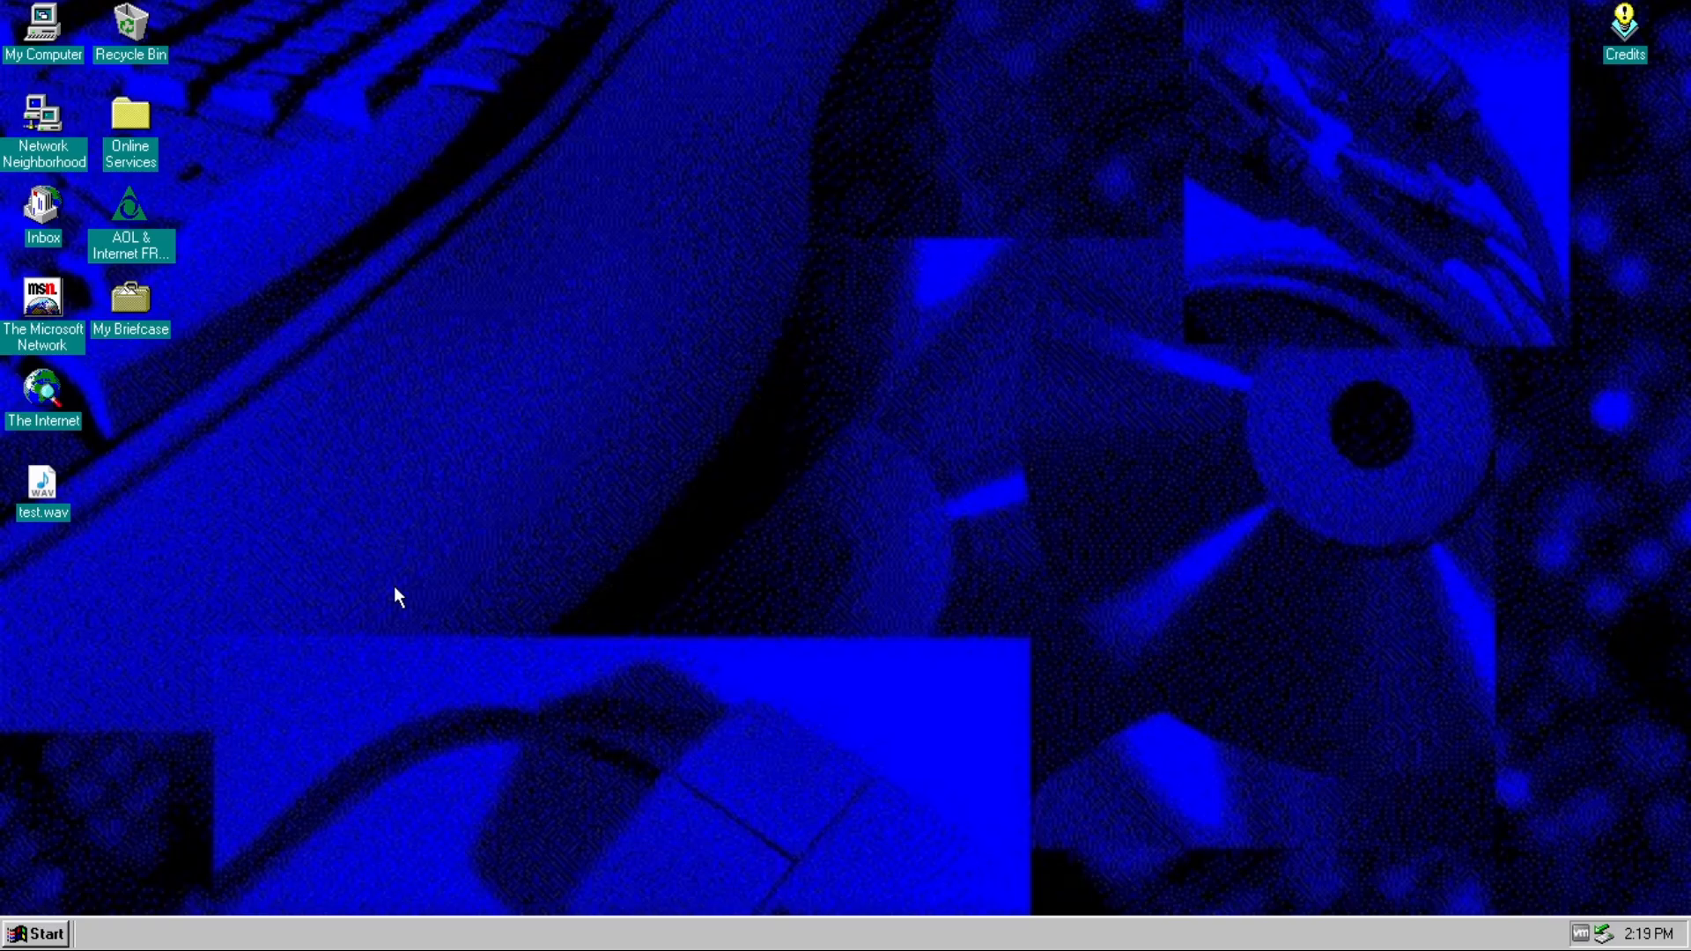
{"action": "left_click", "coordinate": [35, 934]}
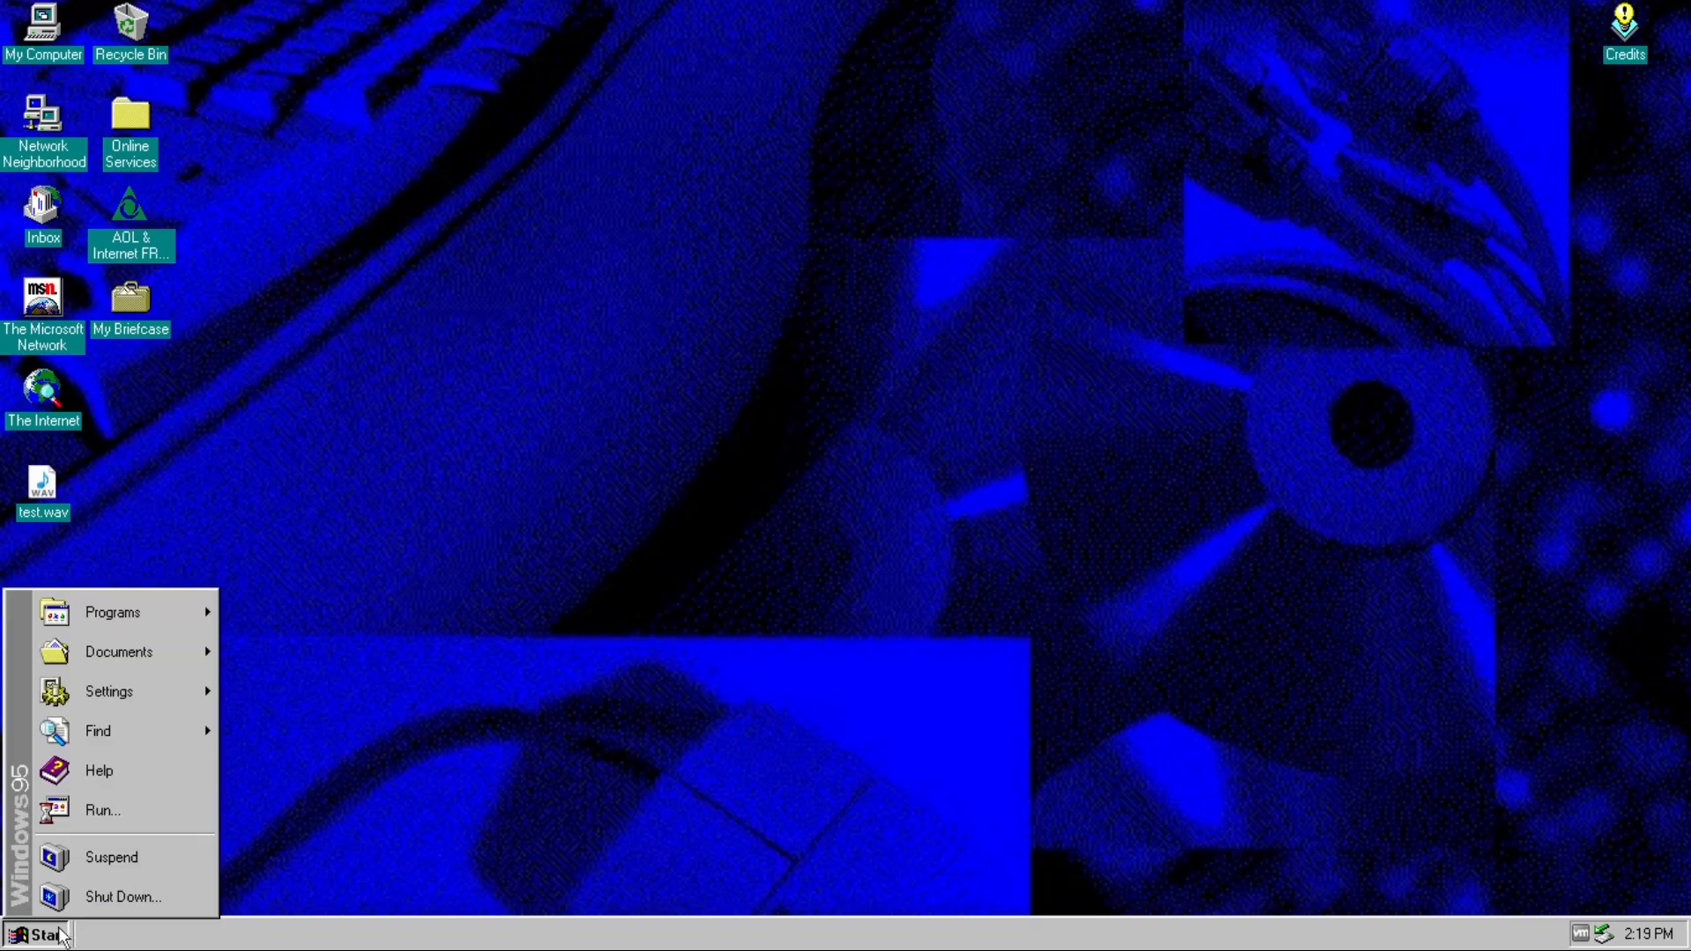
- Choose Shut Down... from the Start menu to show the Shut Down Windows dialog
{"action": "left_click", "coordinate": [121, 896]}
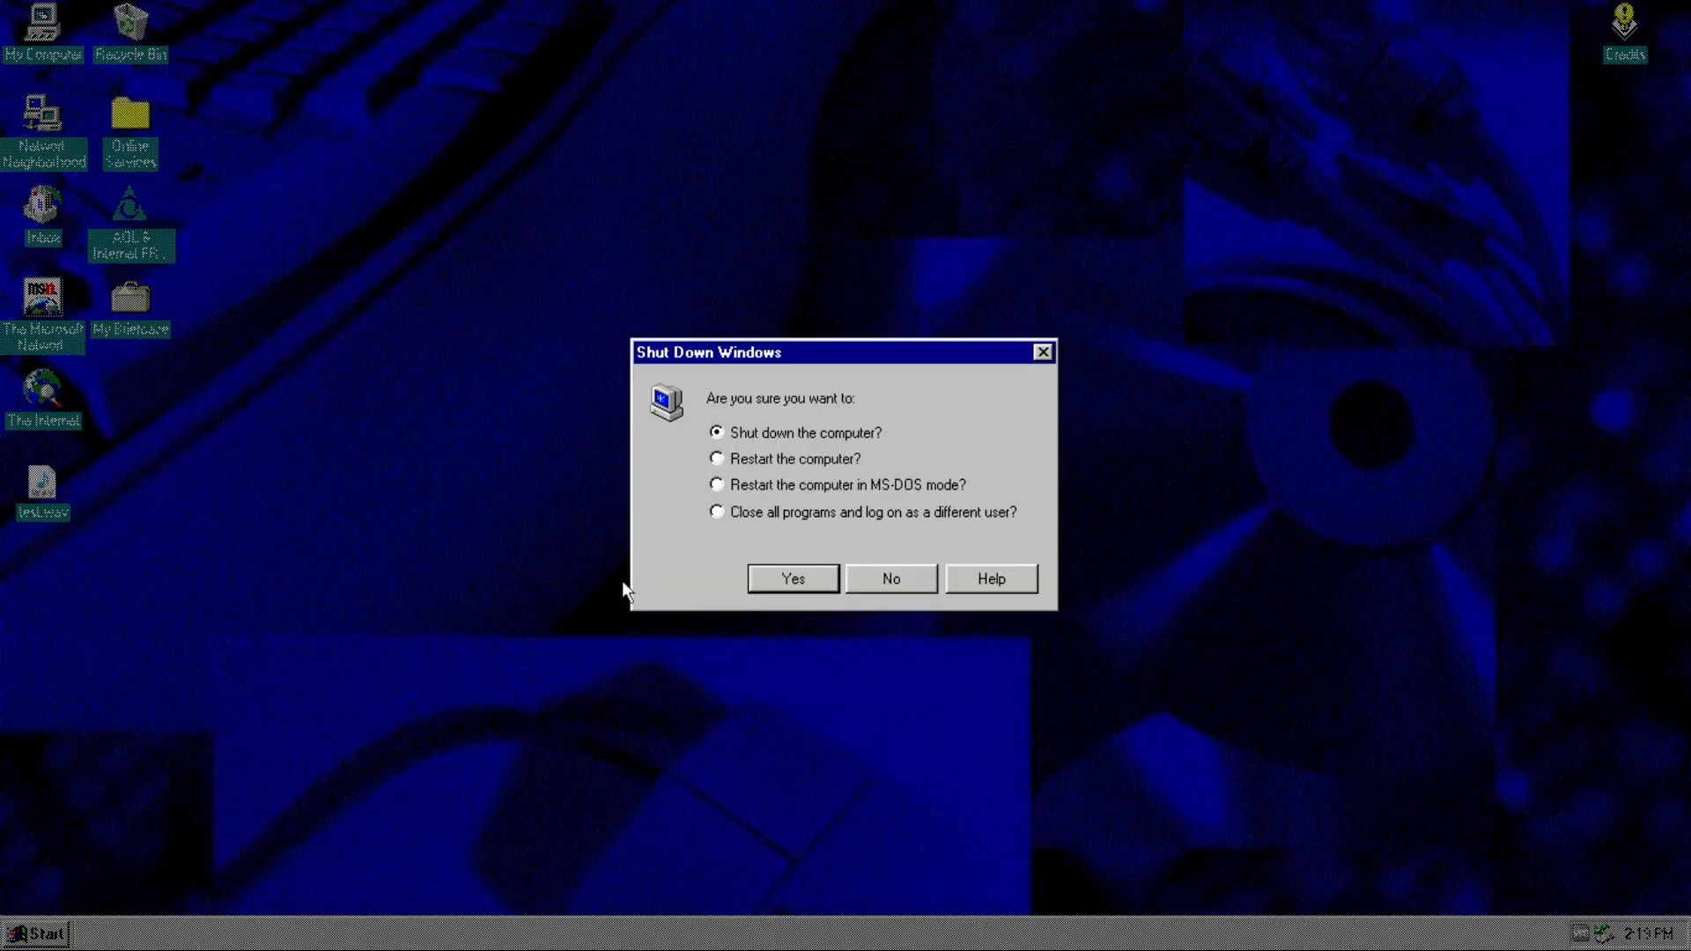